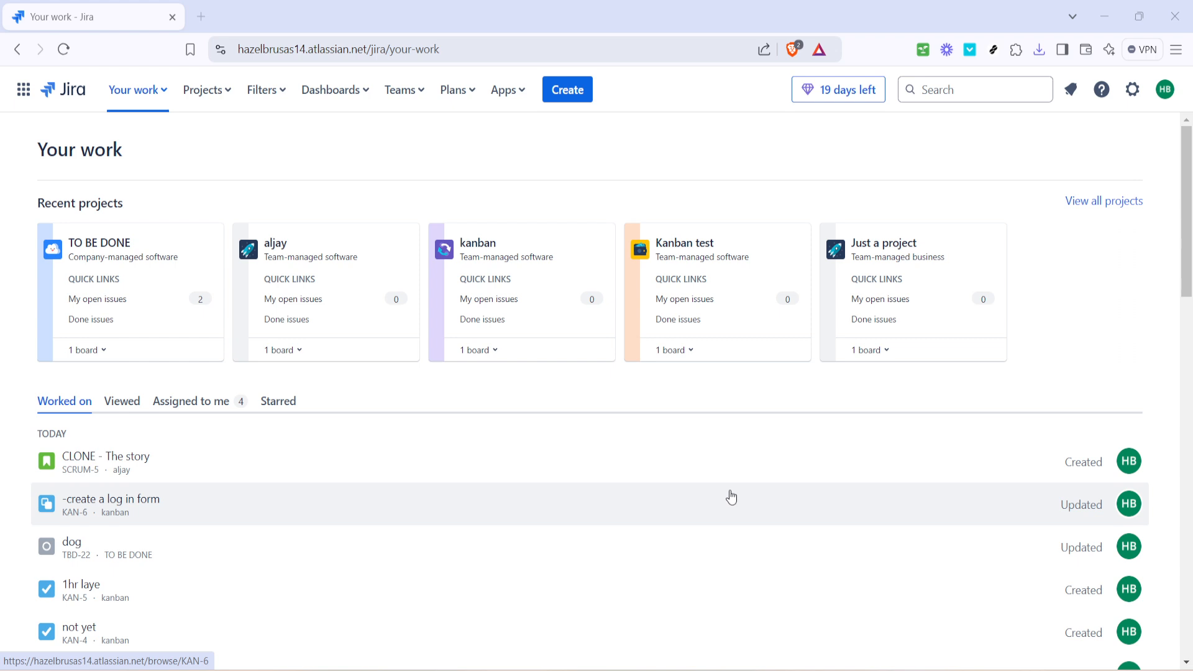
{"action": "mouse_move", "coordinate": [650, 169]}
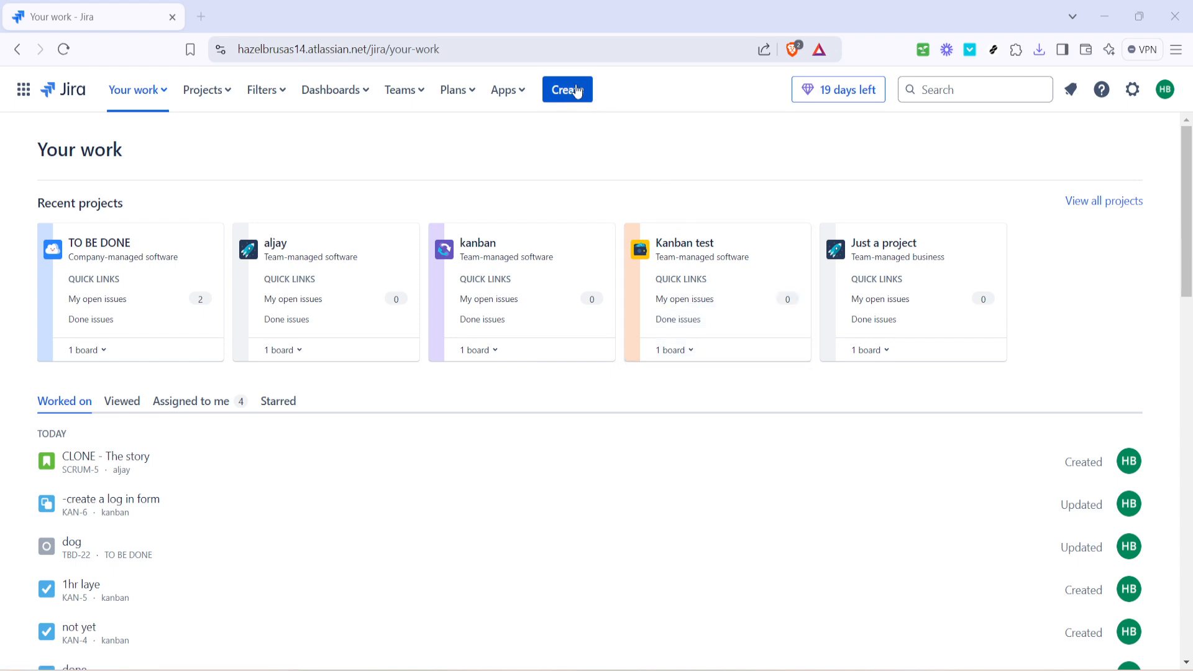
Start a new issue, preset to a Story in the TO BE DONE project.
{"action": "left_click", "coordinate": [567, 89]}
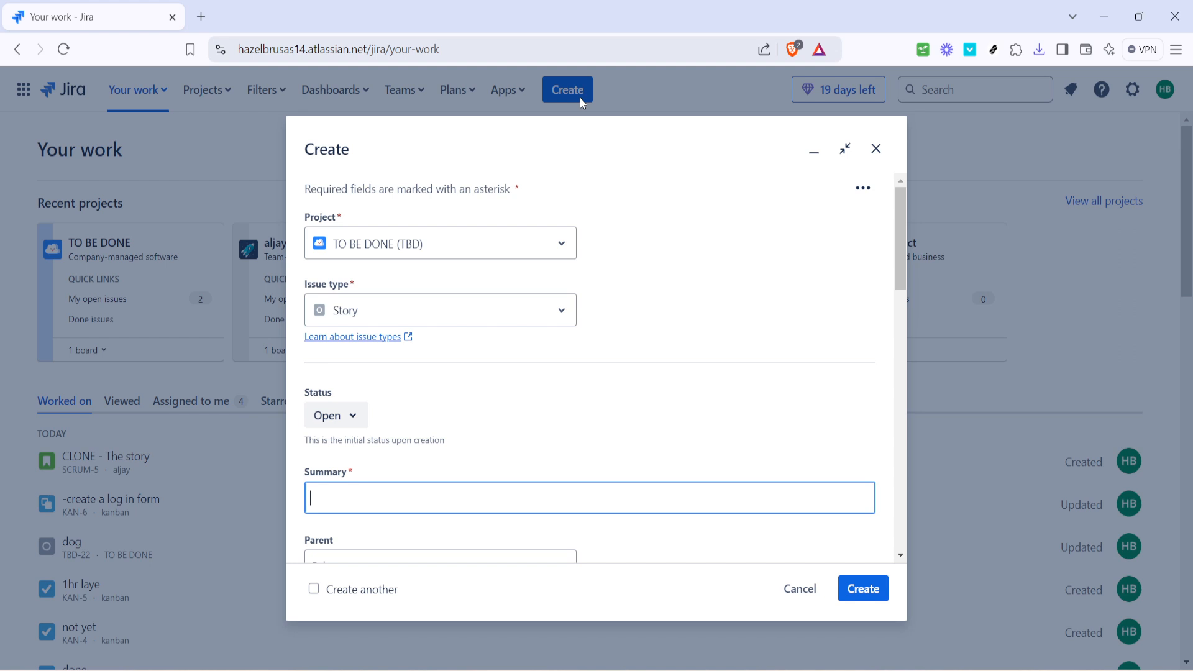
{"action": "mouse_move", "coordinate": [581, 158]}
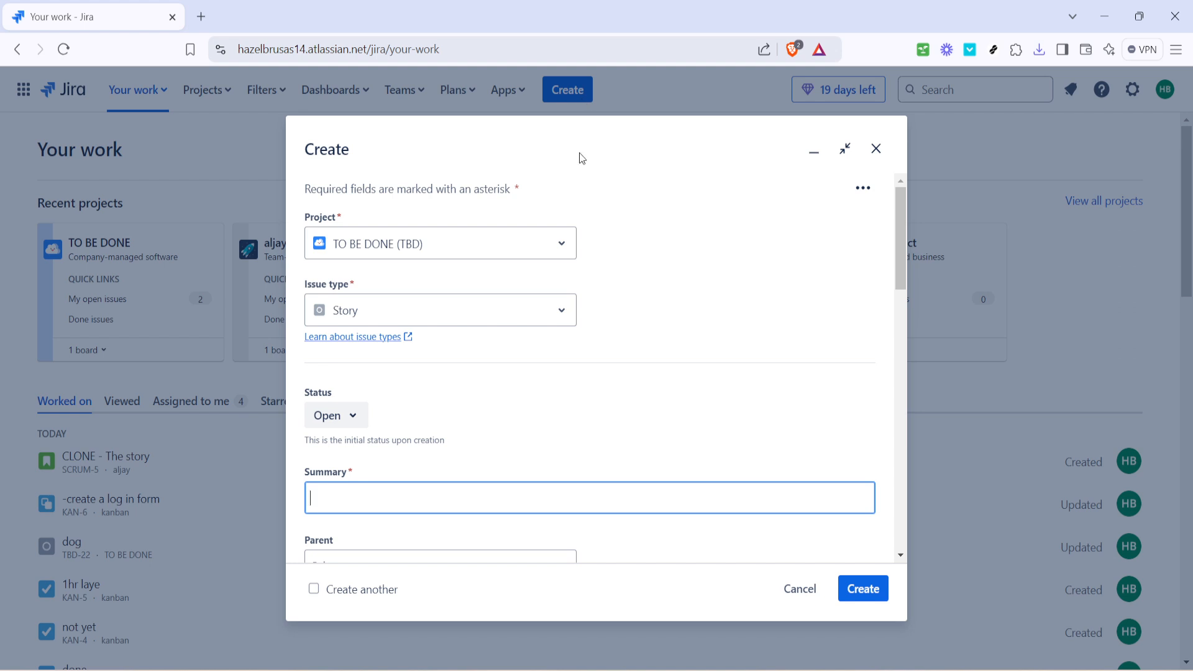
{"action": "left_click", "coordinate": [440, 243]}
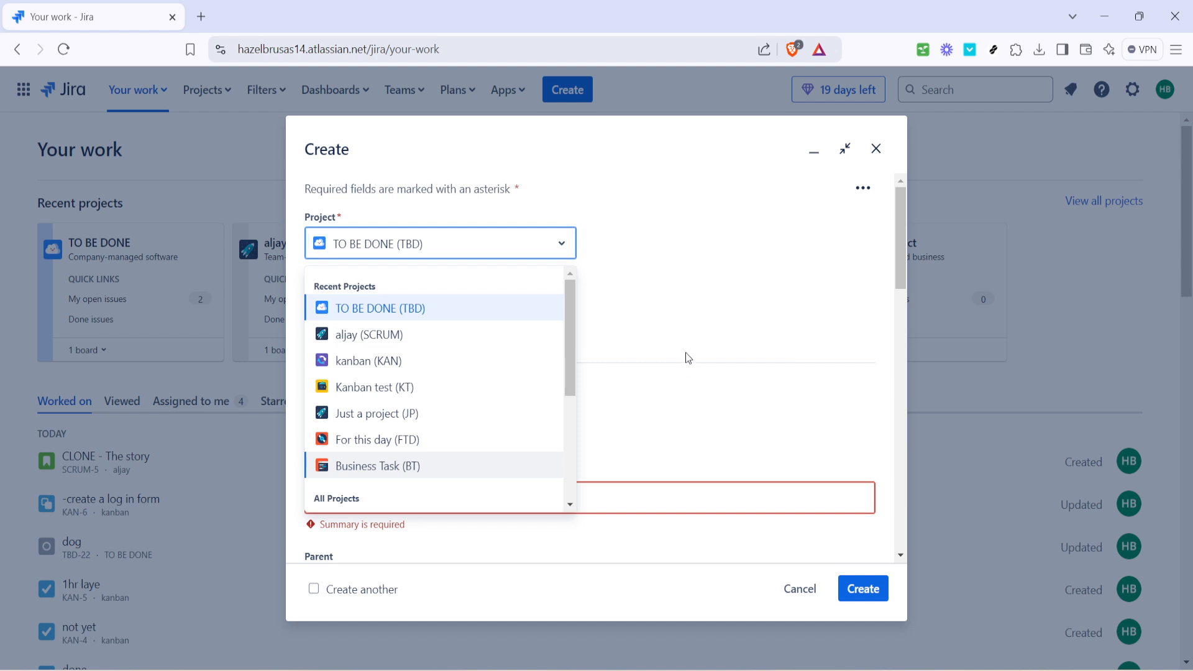
{"action": "left_click", "coordinate": [380, 308]}
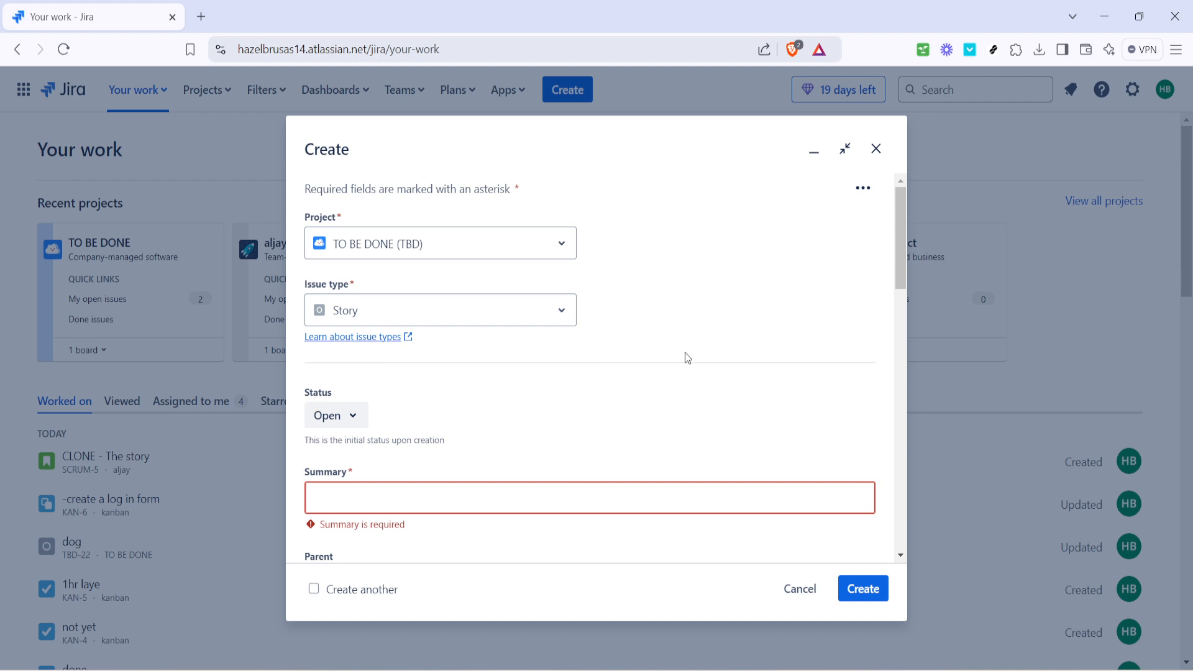
{"action": "mouse_move", "coordinate": [427, 326]}
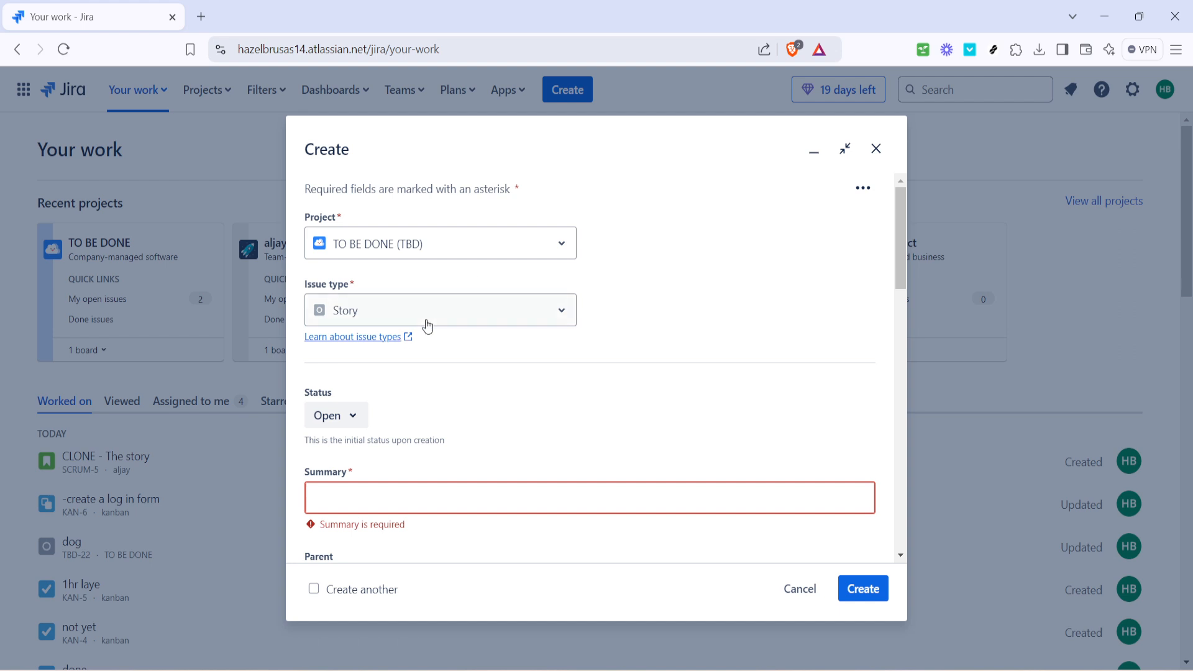
{"action": "left_click", "coordinate": [440, 309]}
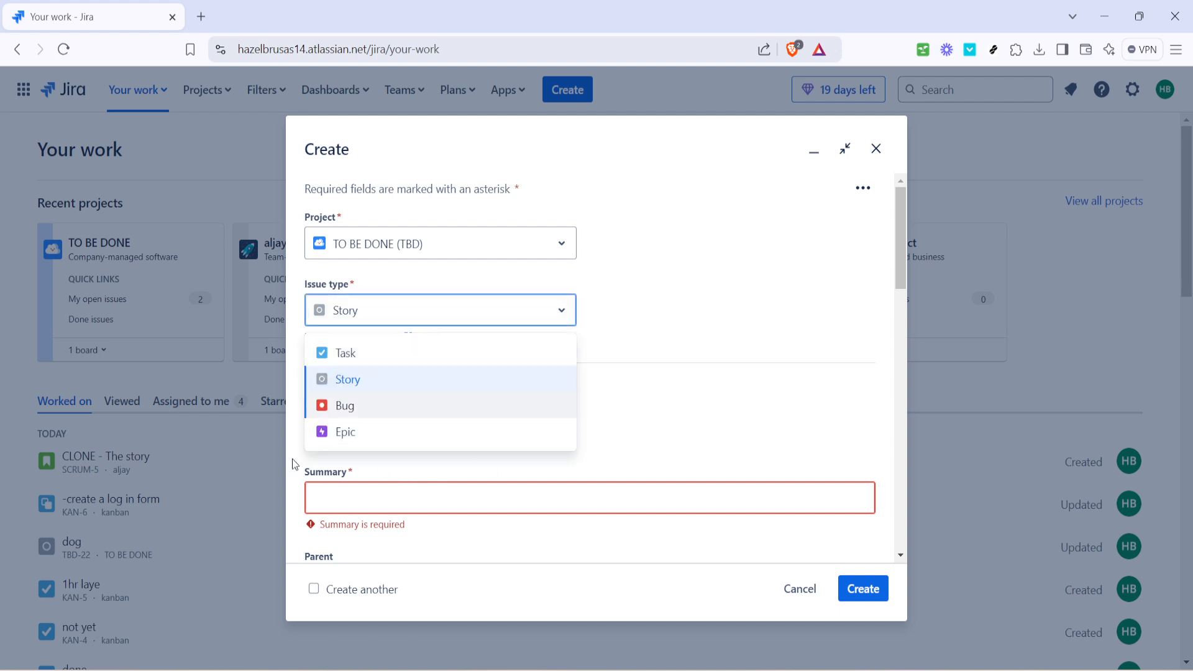
{"action": "mouse_move", "coordinate": [445, 404]}
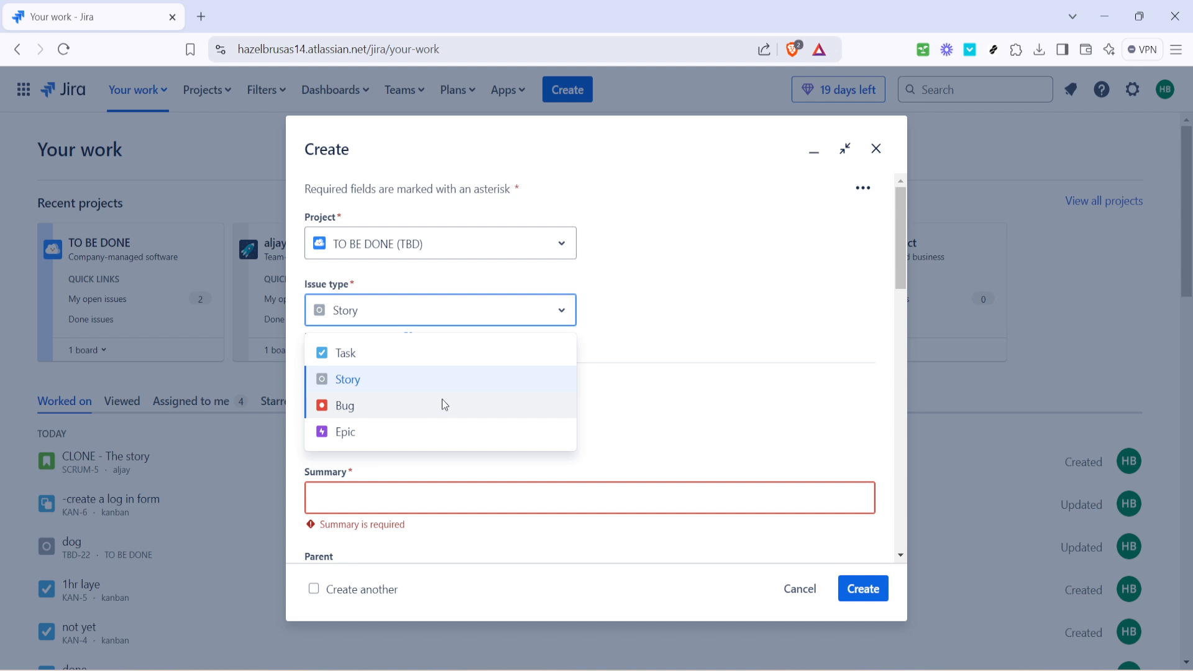
{"action": "mouse_move", "coordinate": [453, 401]}
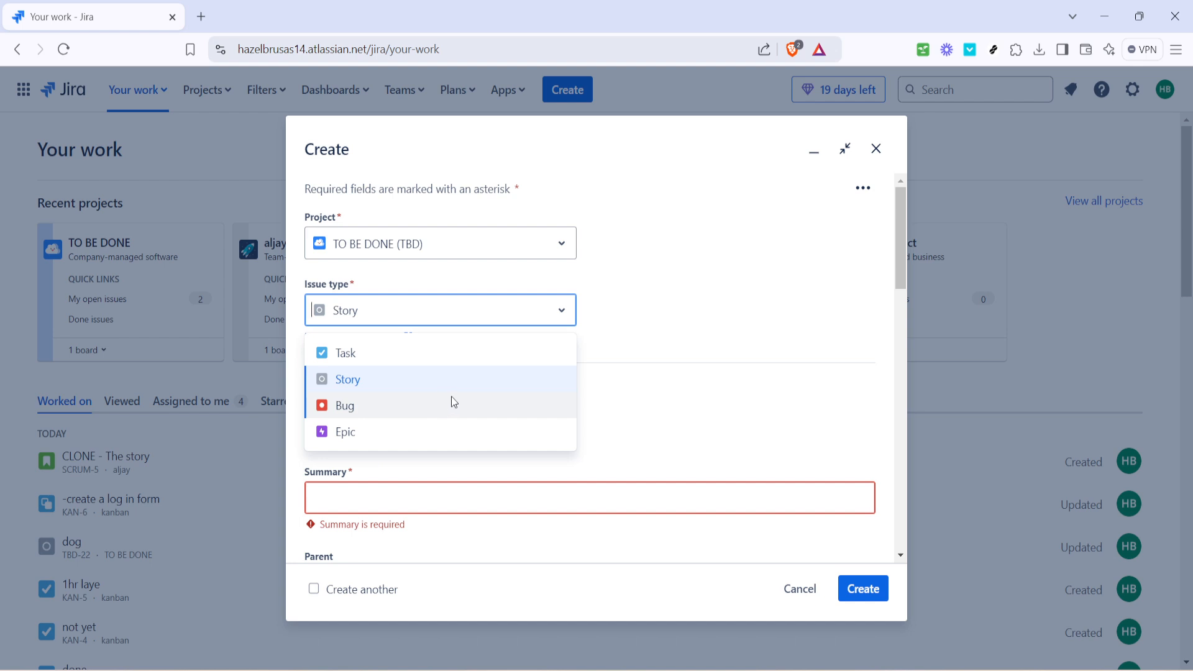
{"action": "mouse_move", "coordinate": [463, 402]}
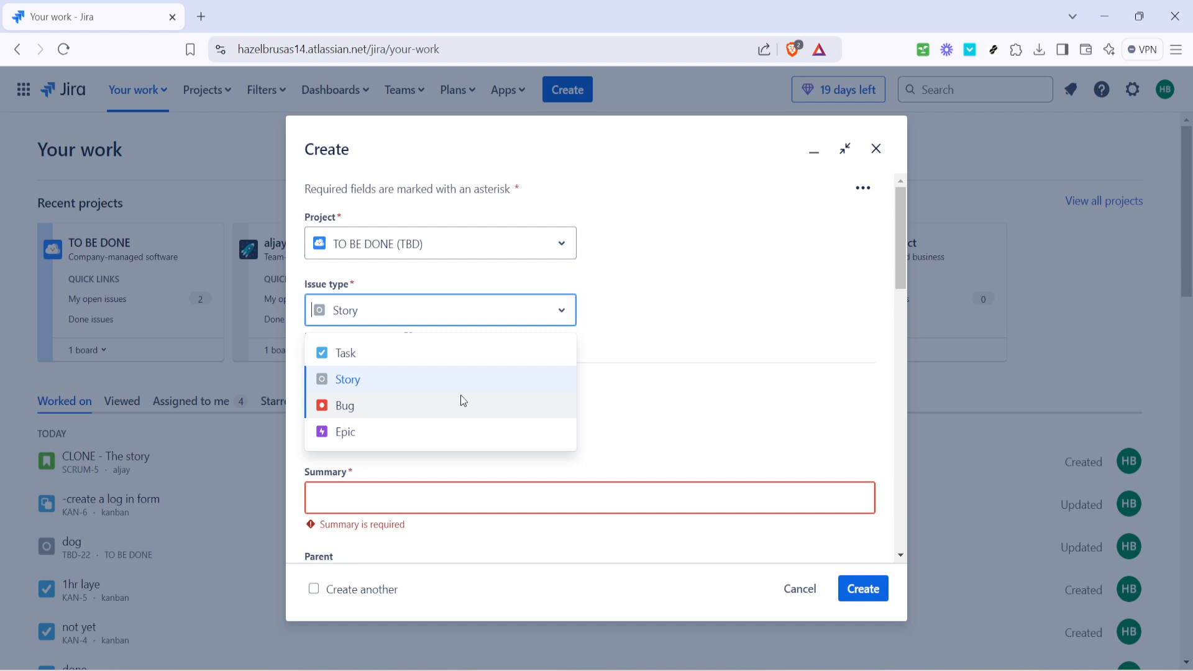
{"action": "mouse_move", "coordinate": [488, 403]}
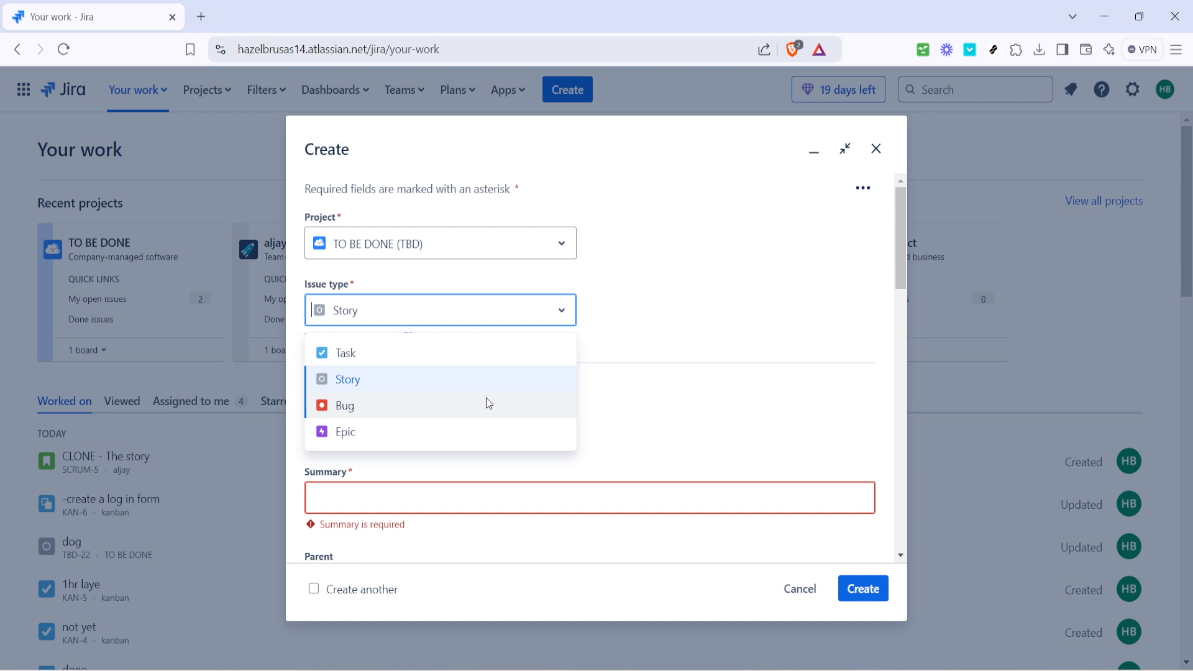
{"action": "mouse_move", "coordinate": [639, 413]}
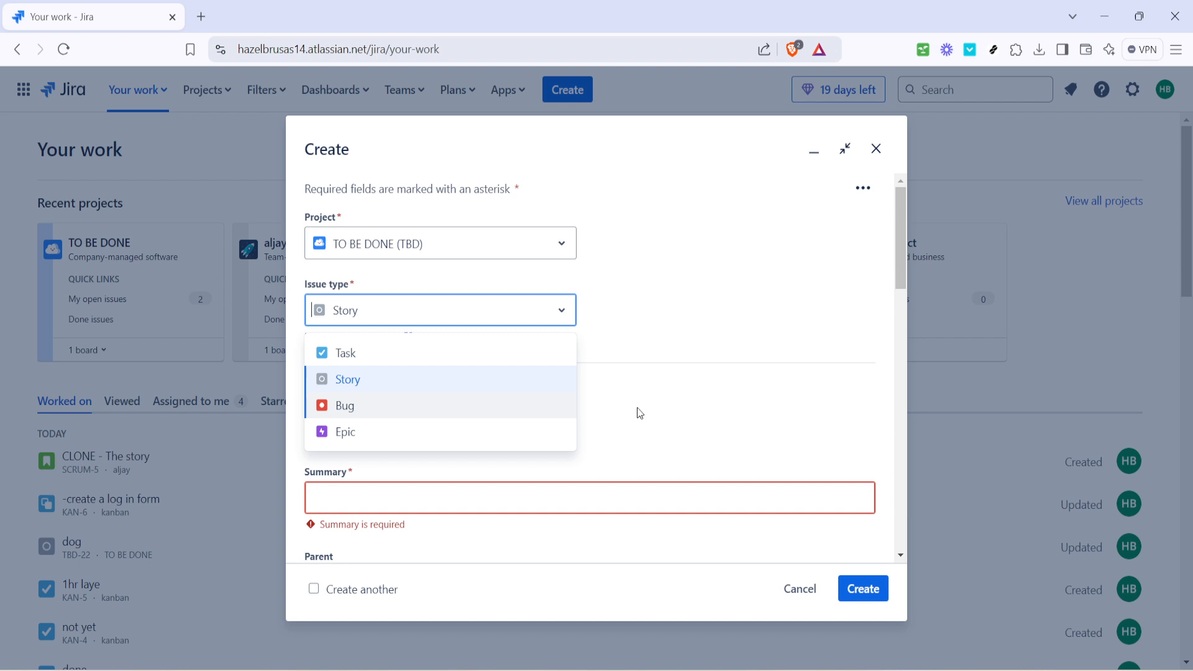
{"action": "left_click", "coordinate": [347, 379]}
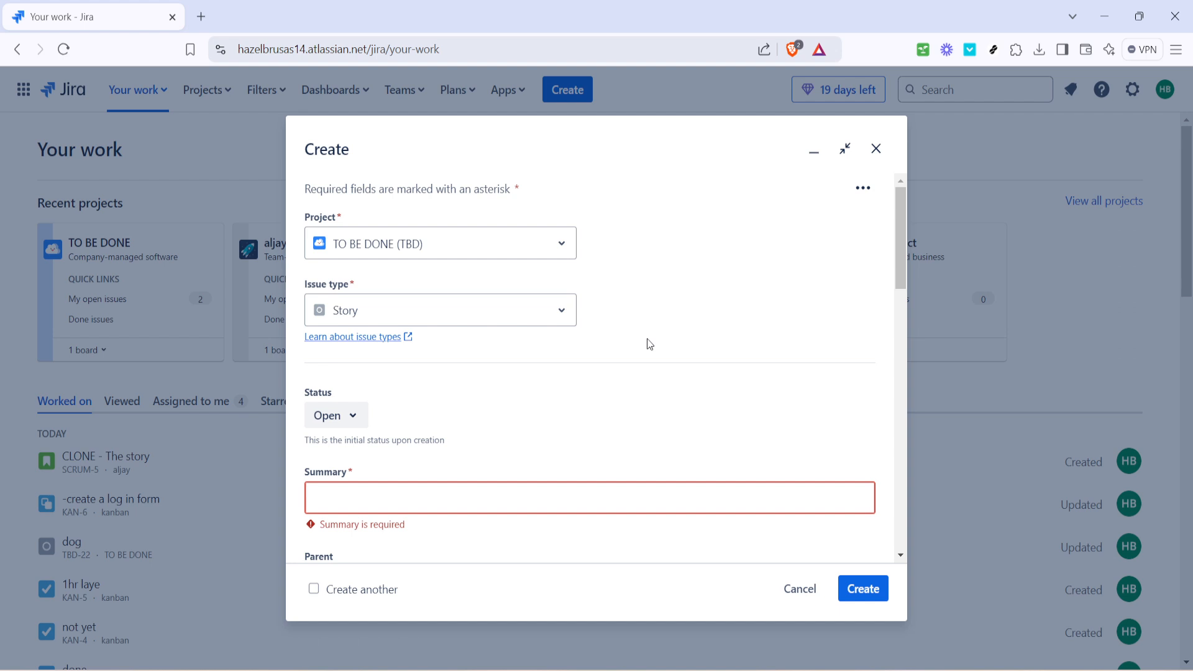
{"action": "scroll", "scroll_direction": "down", "scroll_amount": 3}
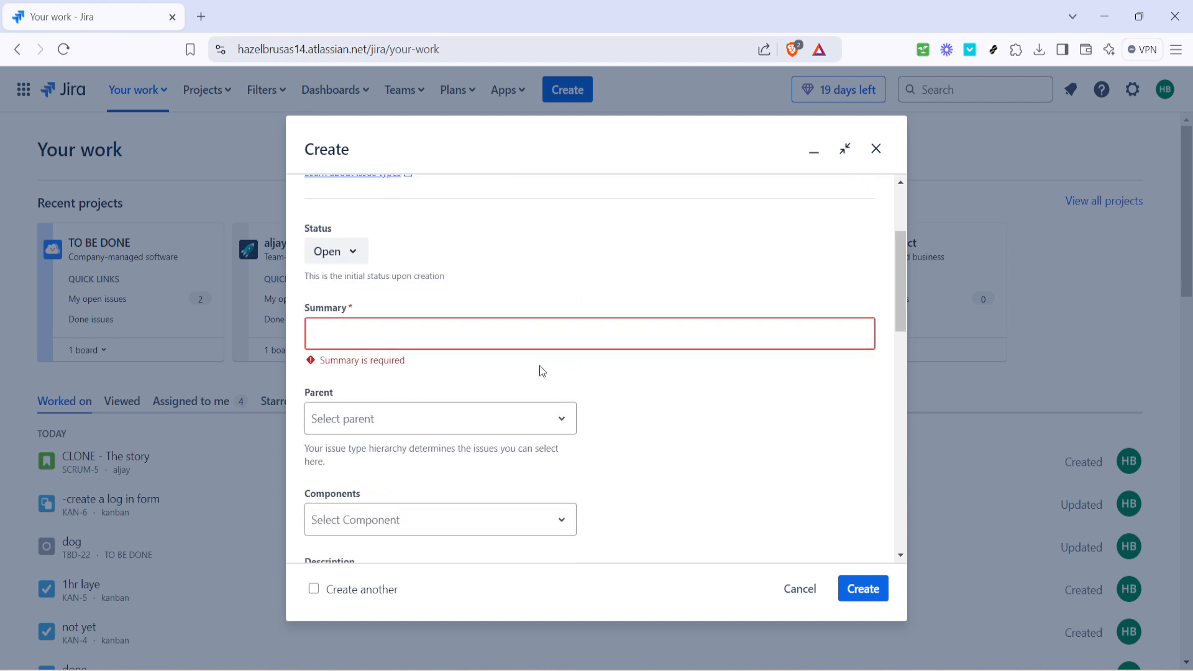
{"action": "mouse_move", "coordinate": [551, 293]}
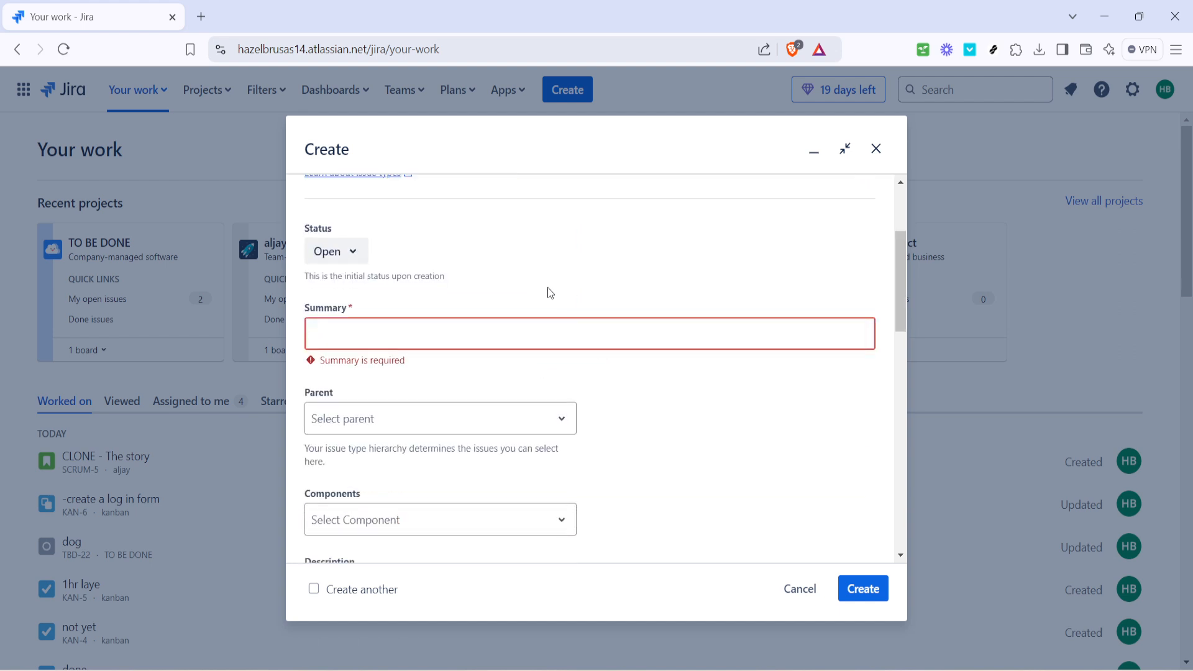
{"action": "mouse_move", "coordinate": [389, 339]}
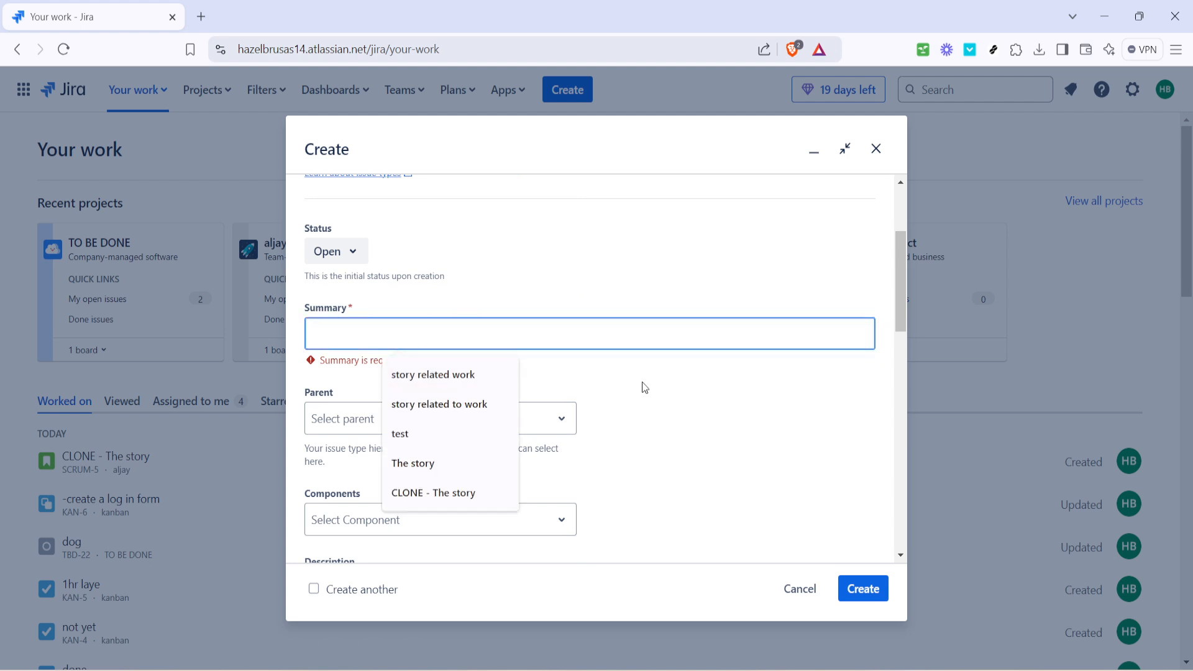
{"action": "left_click", "coordinate": [537, 384]}
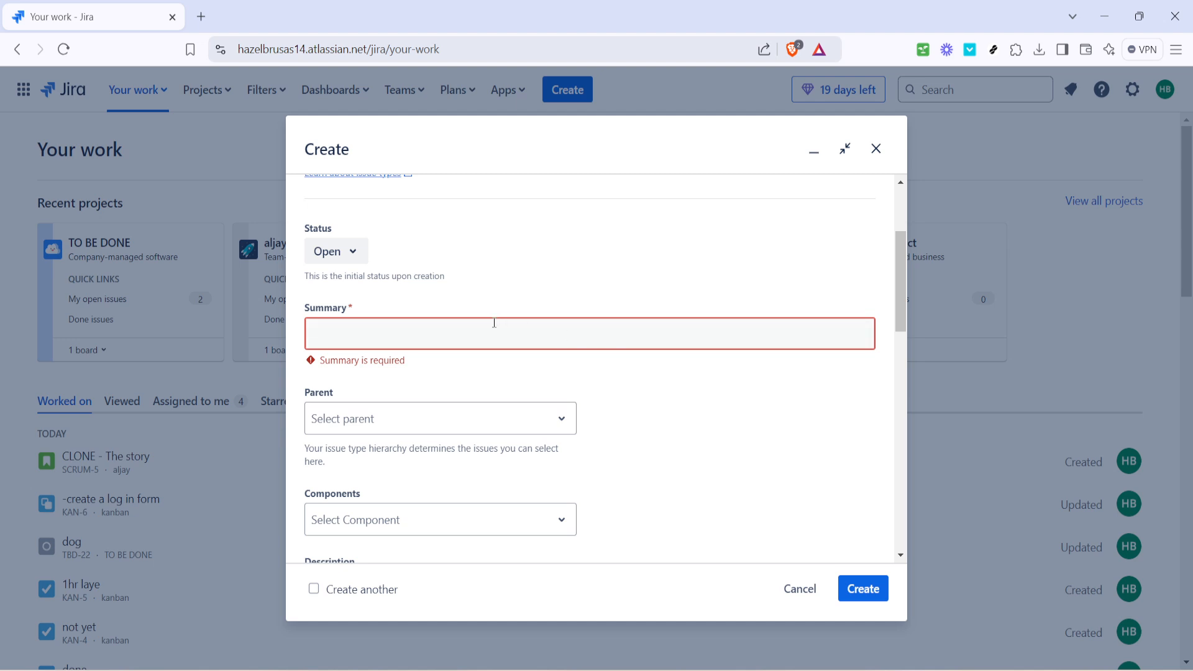
{"action": "mouse_move", "coordinate": [507, 323]}
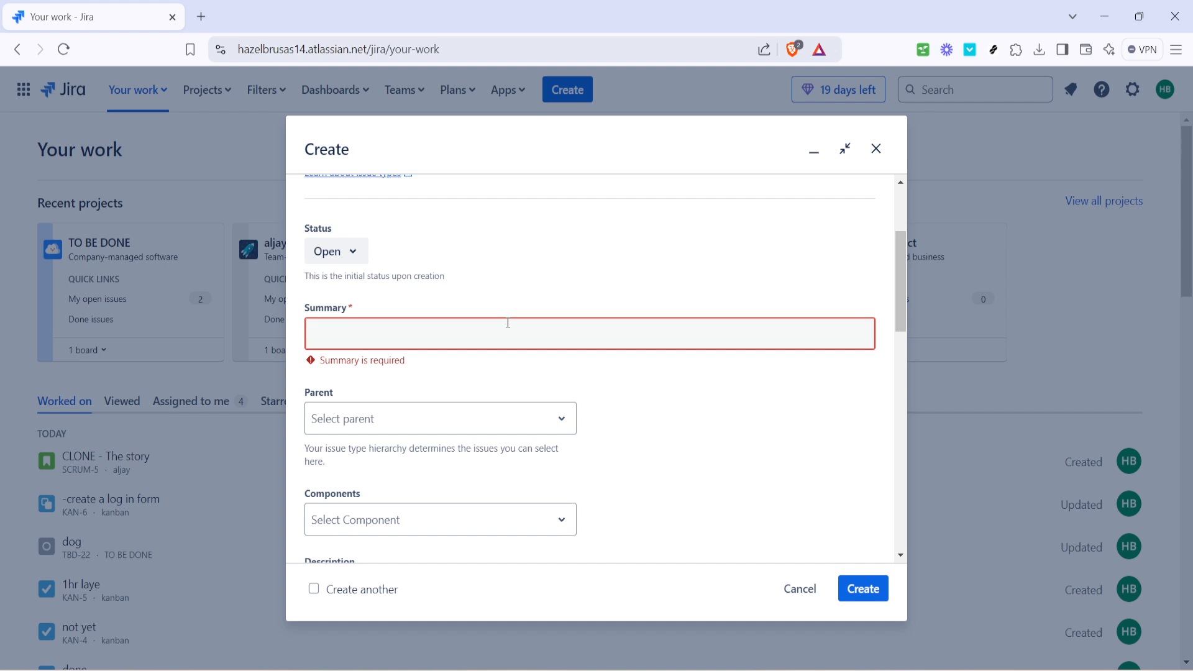
{"action": "scroll", "scroll_direction": "up", "scroll_amount": 3}
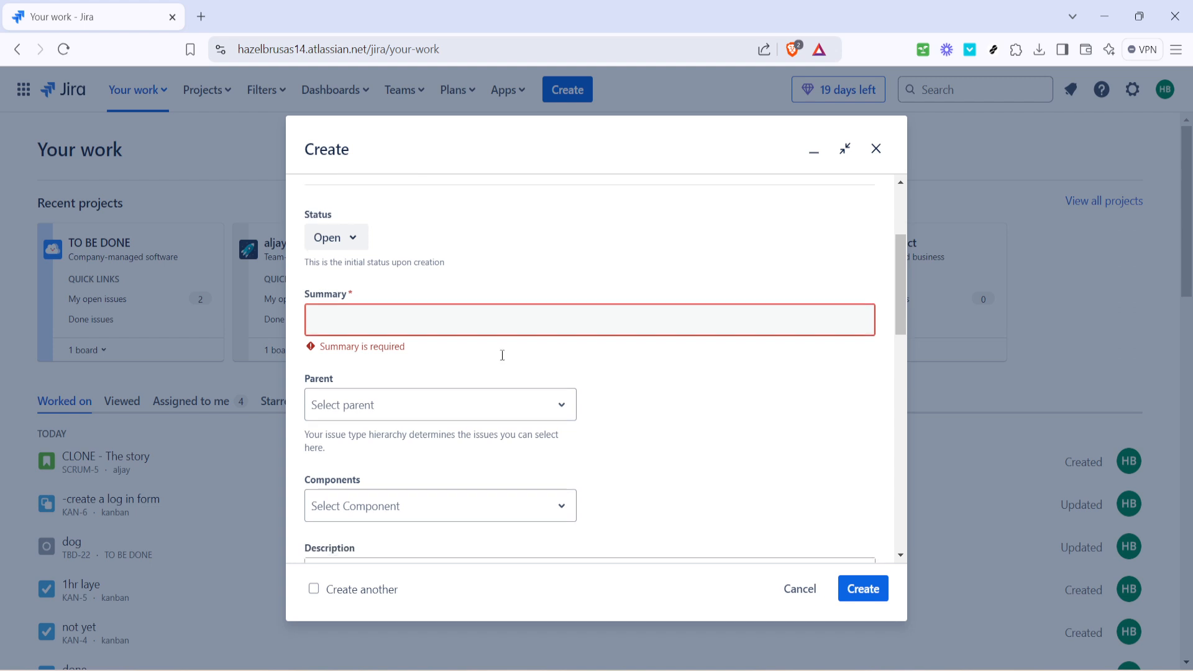
{"action": "scroll", "scroll_direction": "down", "scroll_amount": 3}
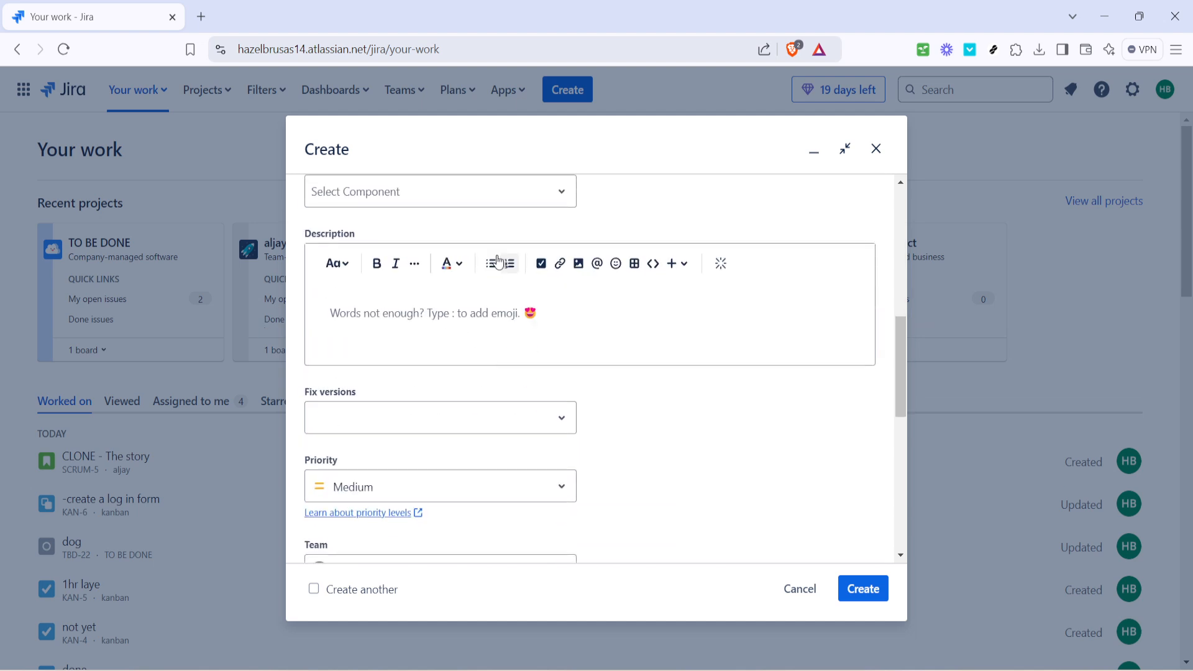
{"action": "mouse_move", "coordinate": [595, 290]}
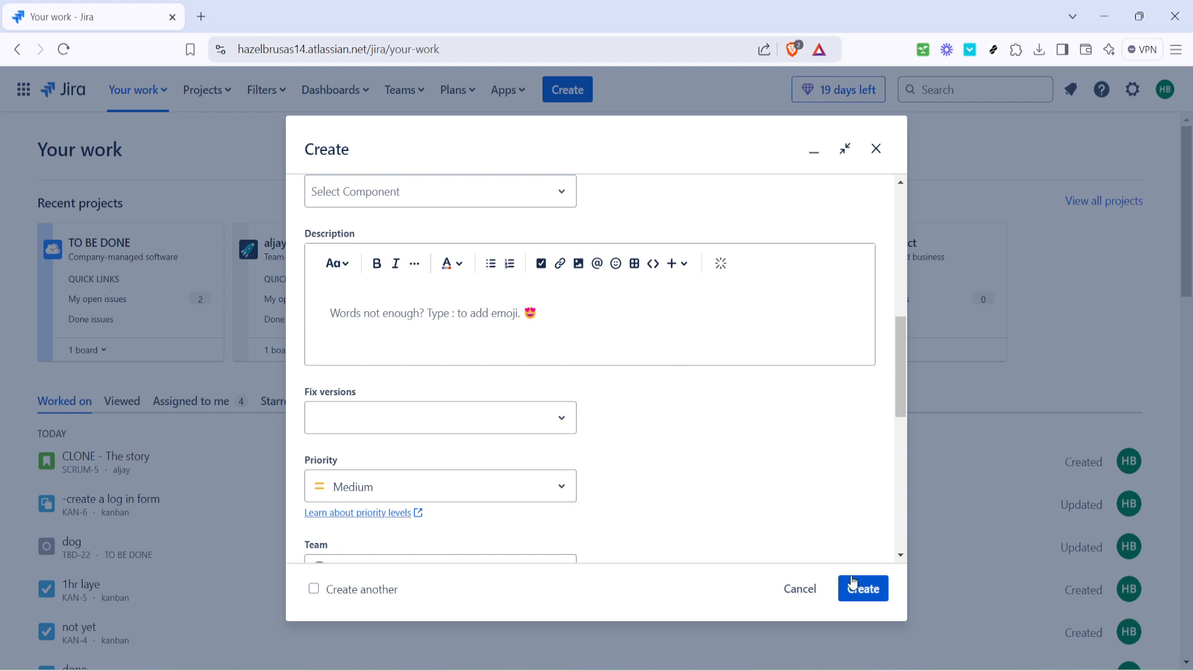
{"action": "mouse_move", "coordinate": [799, 330]}
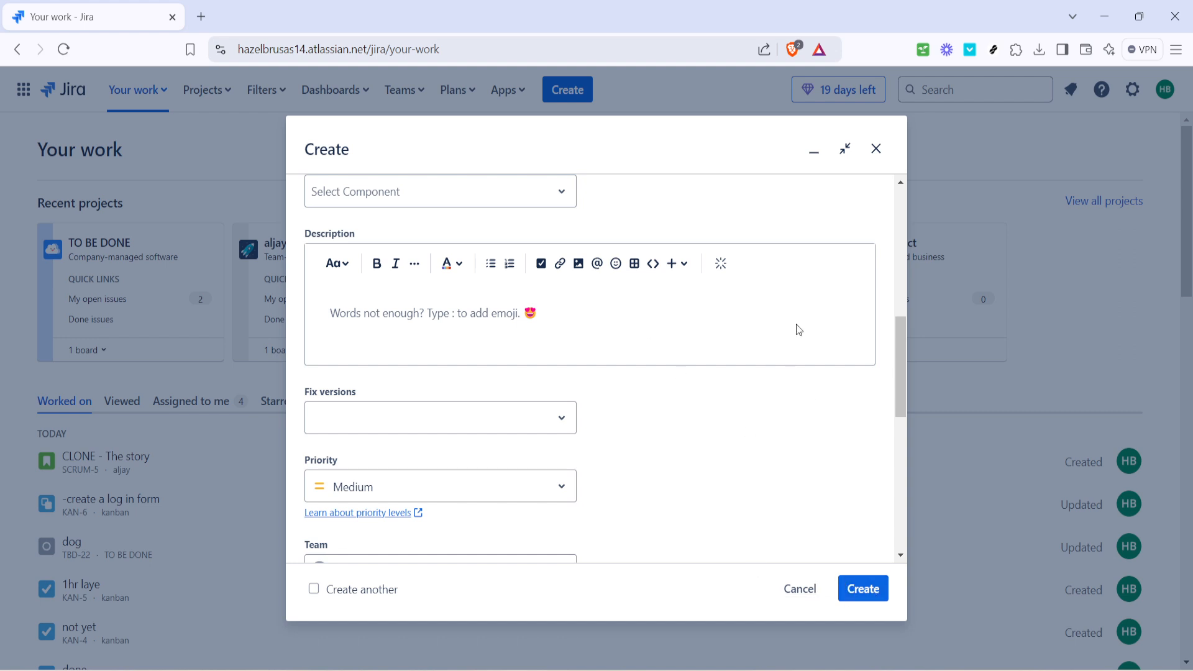
{"action": "mouse_move", "coordinate": [815, 347]}
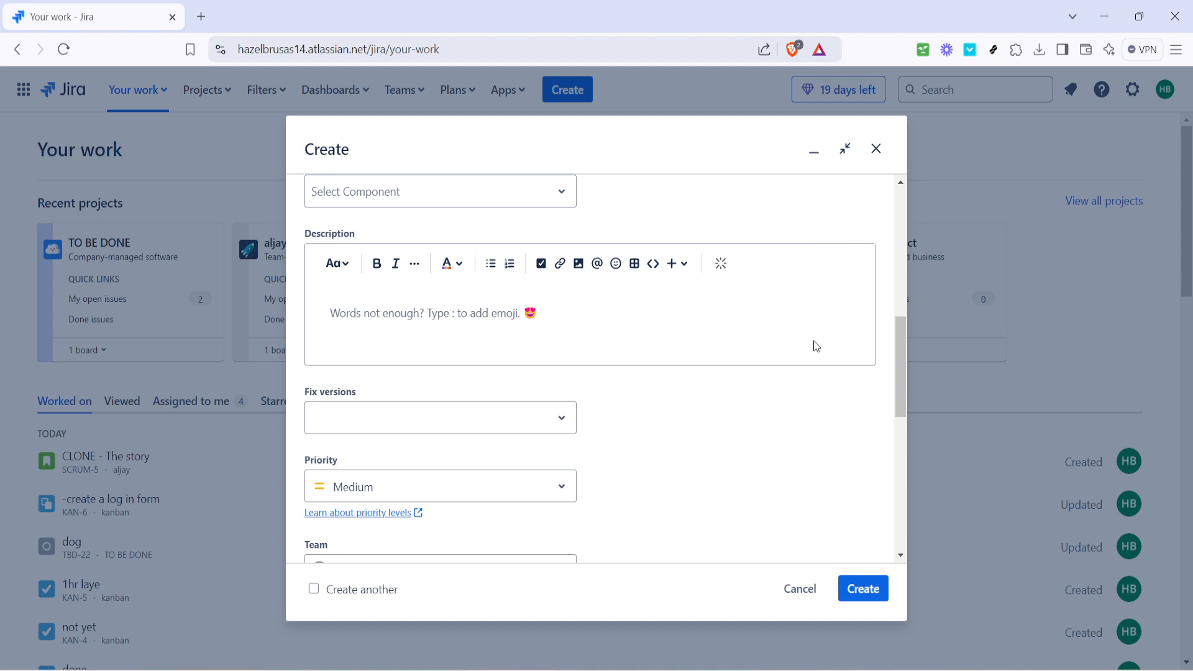
{"action": "mouse_move", "coordinate": [872, 169]}
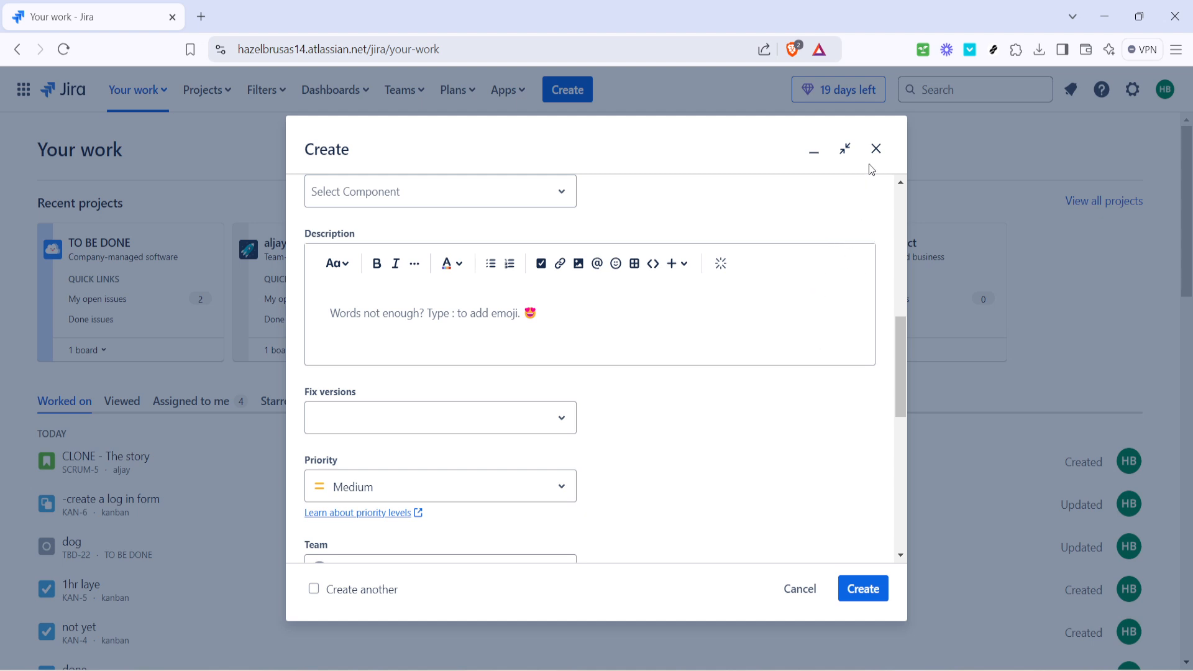
Close the Create issue form without saving, returning to the Your work page.
{"action": "left_click", "coordinate": [875, 148]}
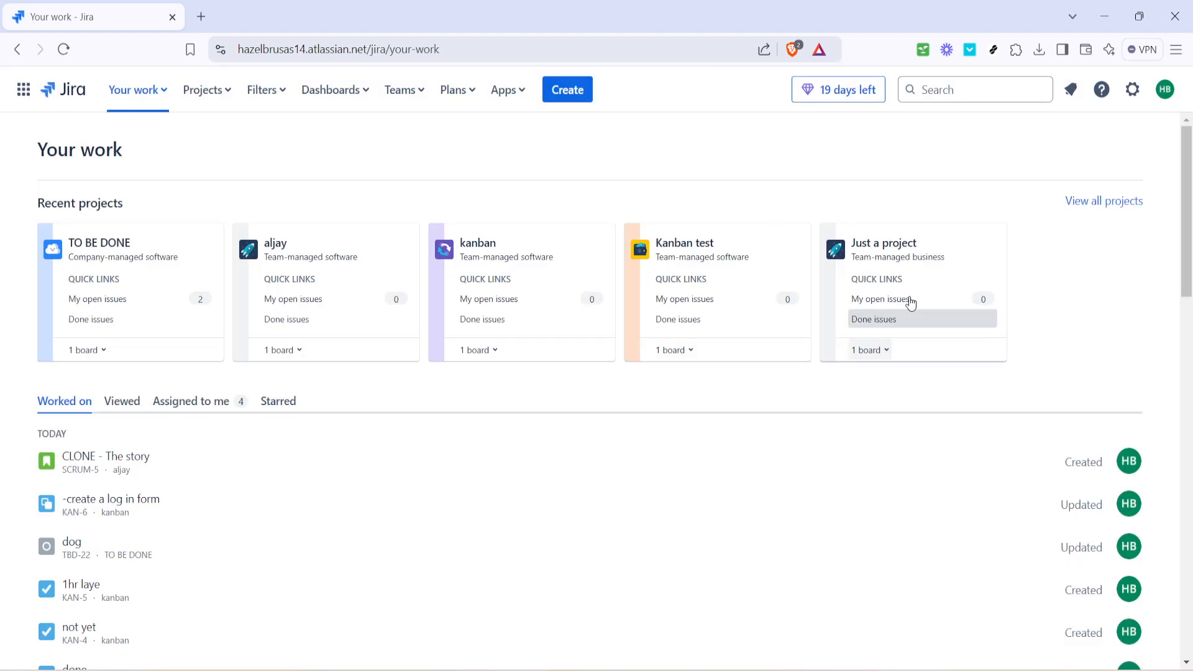
{"action": "mouse_move", "coordinate": [794, 174]}
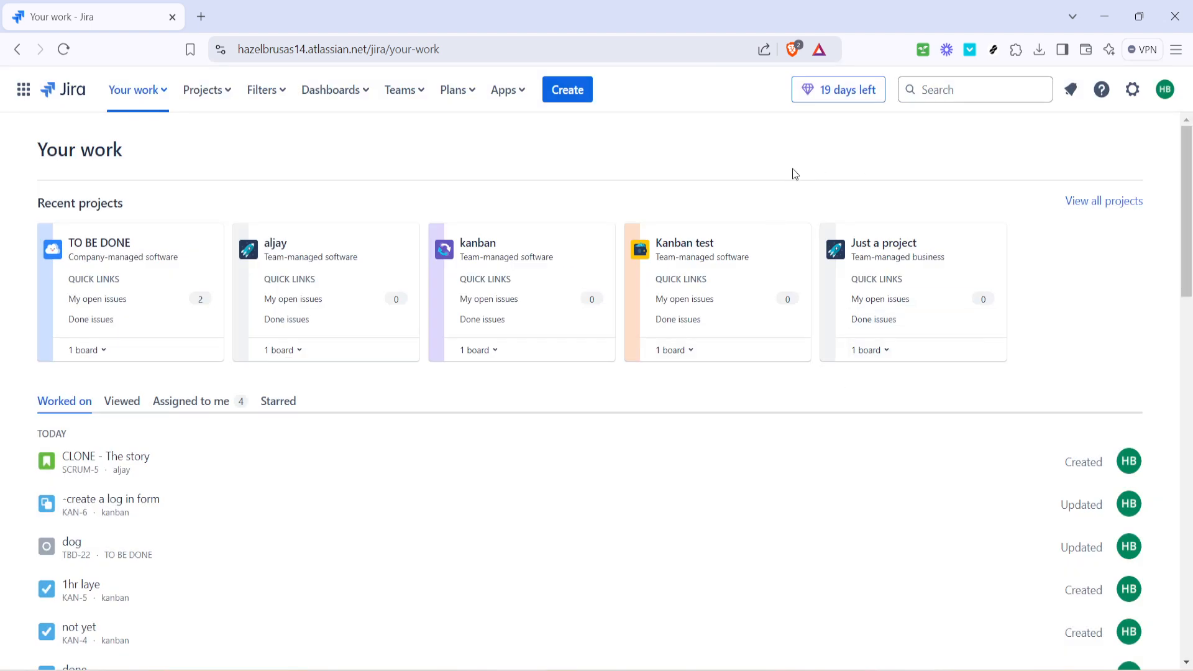